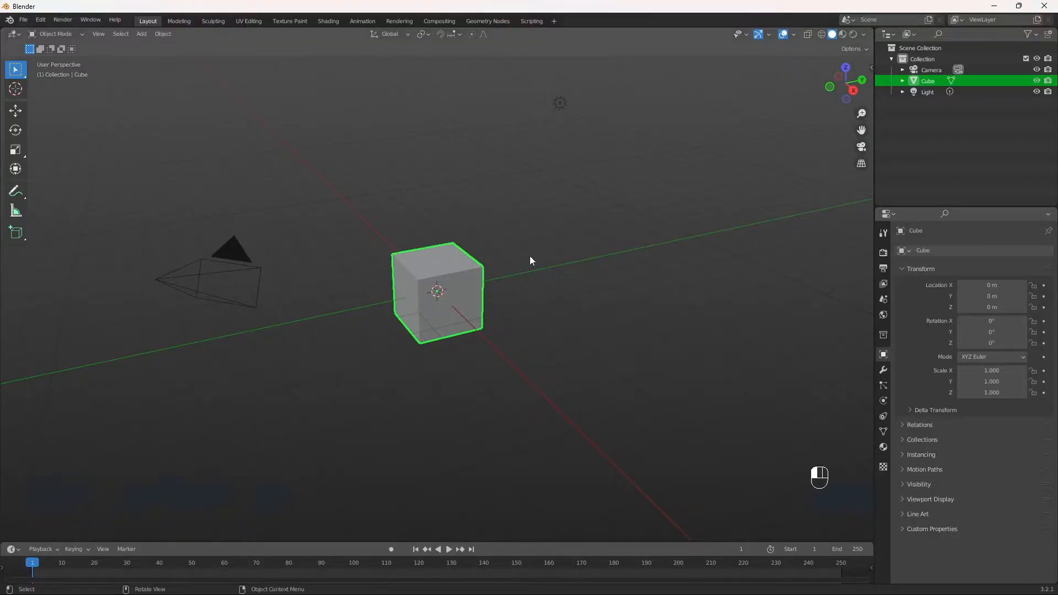
pyautogui.moveTo(400, 347)
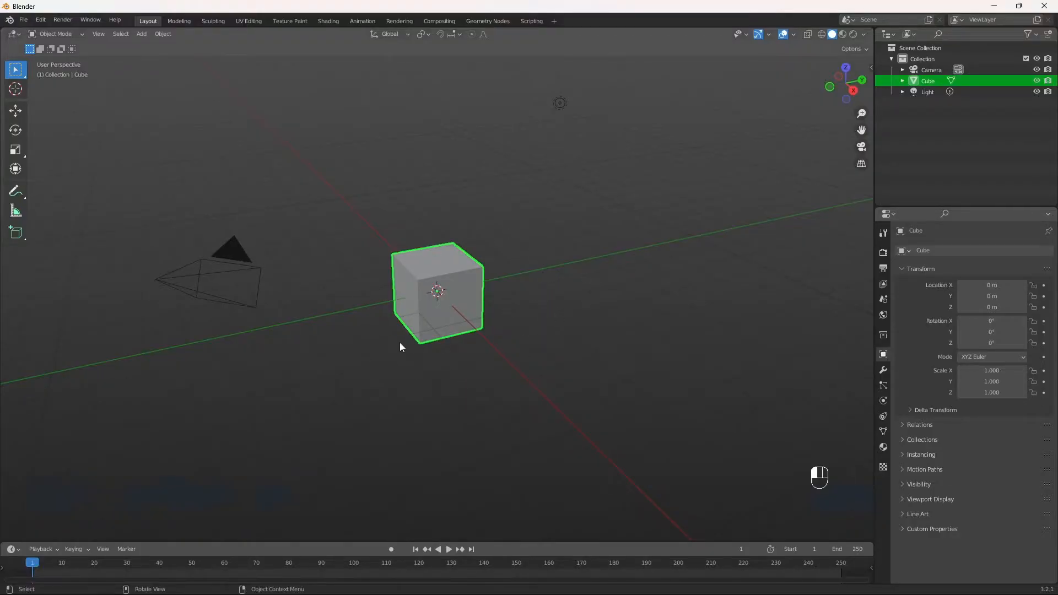
pyautogui.moveTo(432, 270)
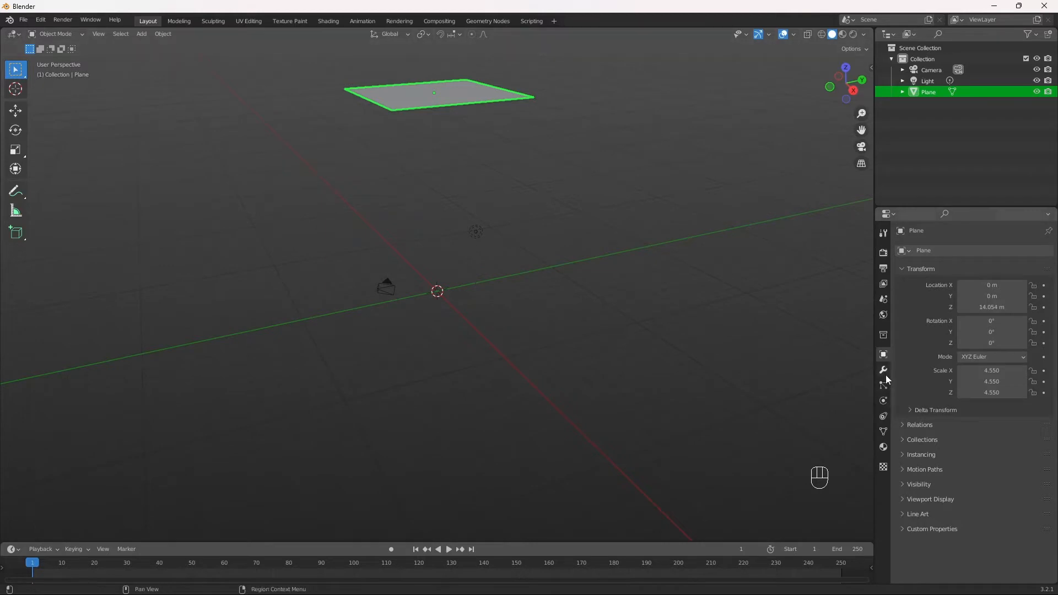
# - Add a particle system to the plane and play the animation to watch particles fall
pyautogui.click(883, 385)
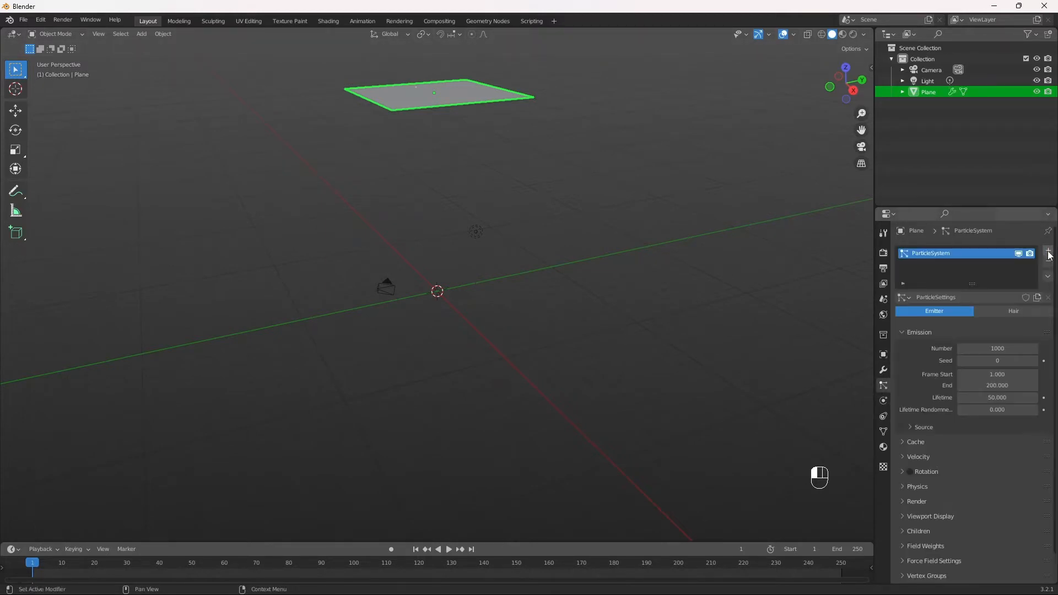
pyautogui.moveTo(968, 265)
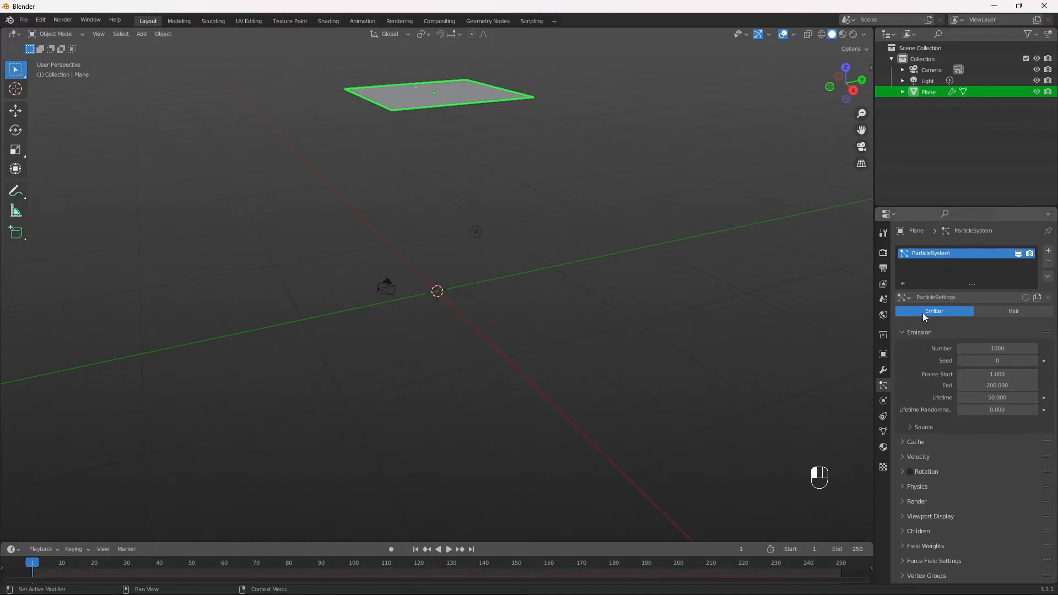
pyautogui.click(448, 549)
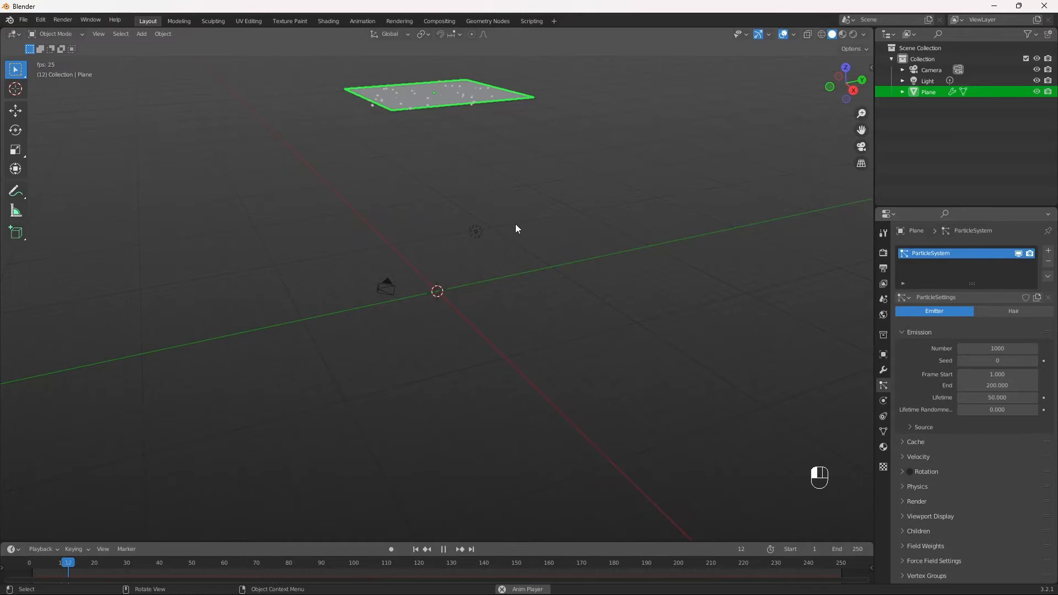
pyautogui.press('space')
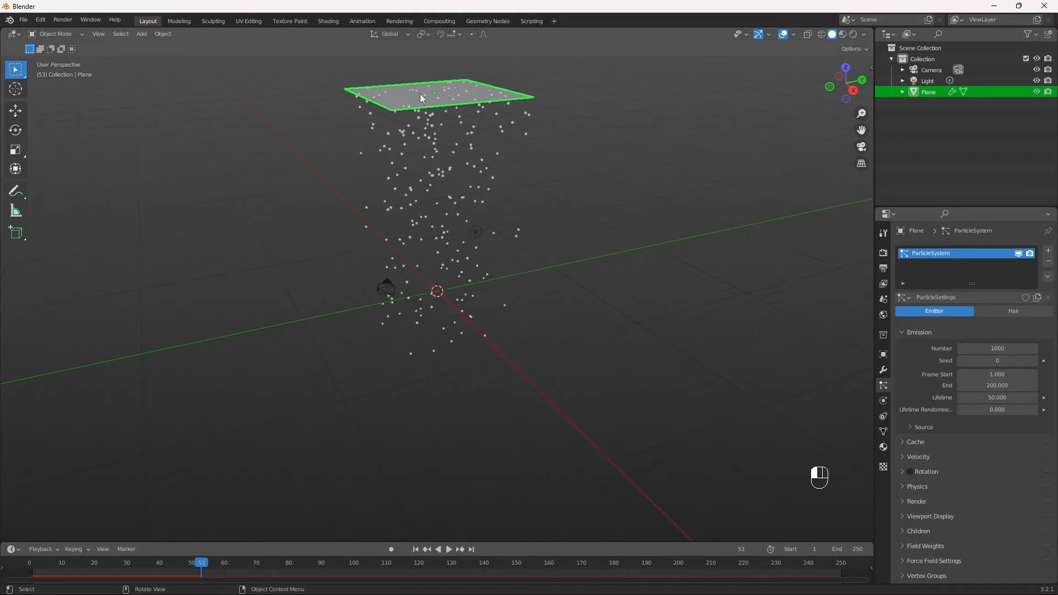
pyautogui.moveTo(448, 204)
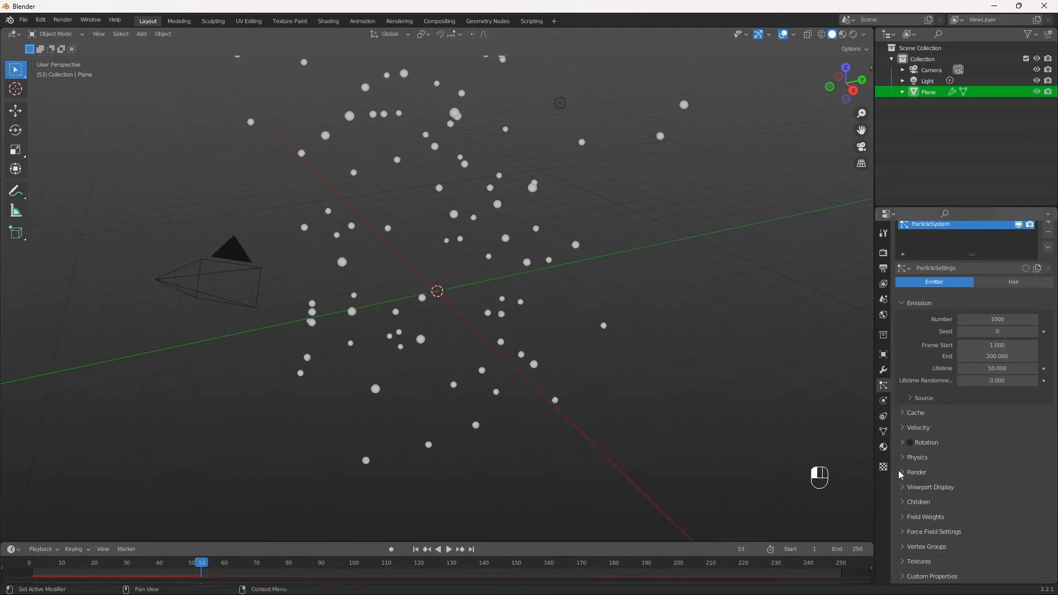
# - Switch the particle Render As setting from Halo to Object
pyautogui.click(916, 472)
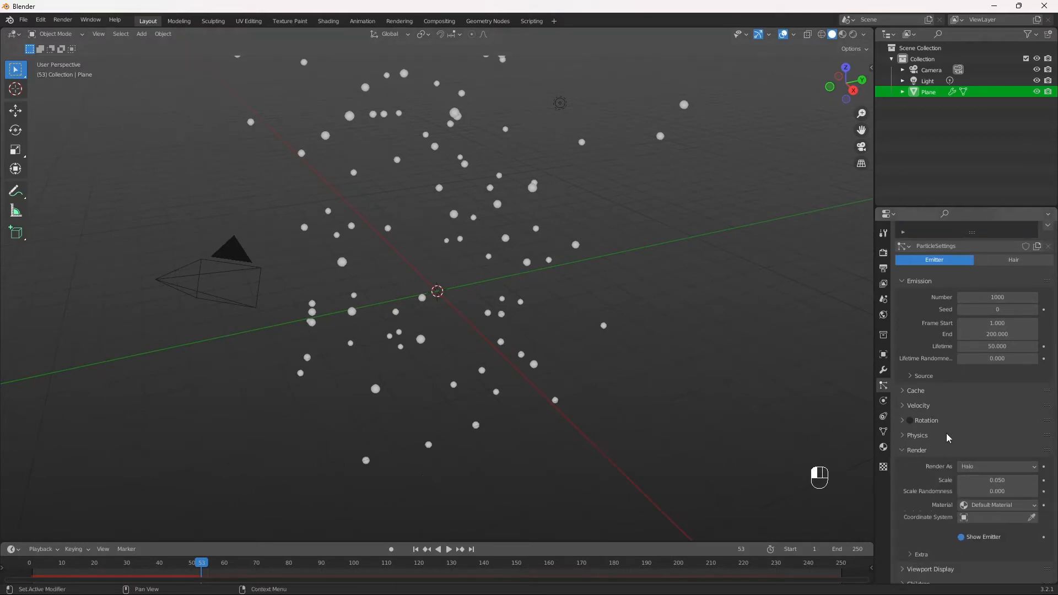
pyautogui.click(996, 466)
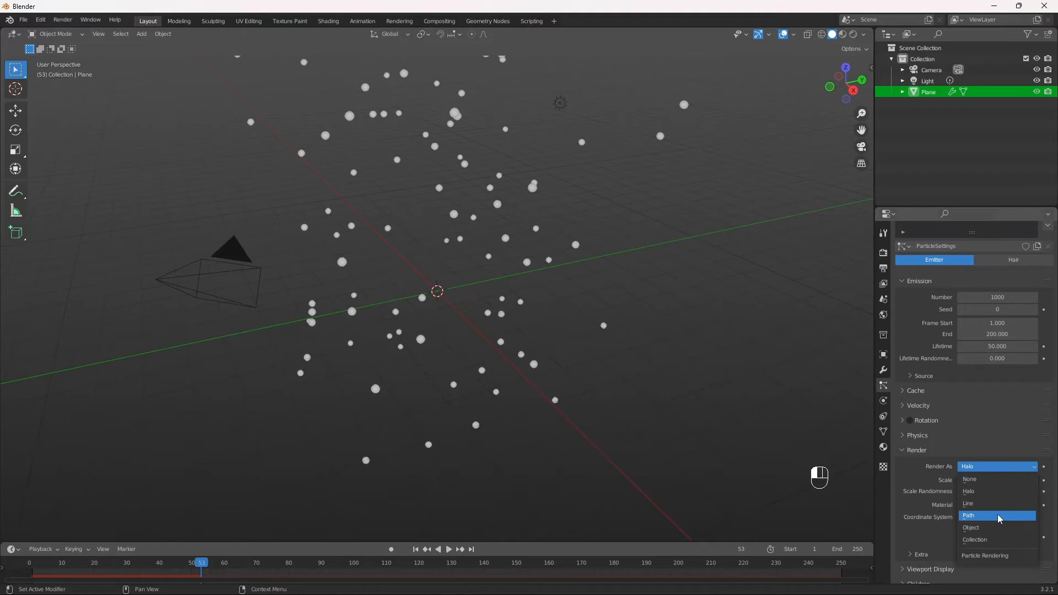
pyautogui.click(971, 528)
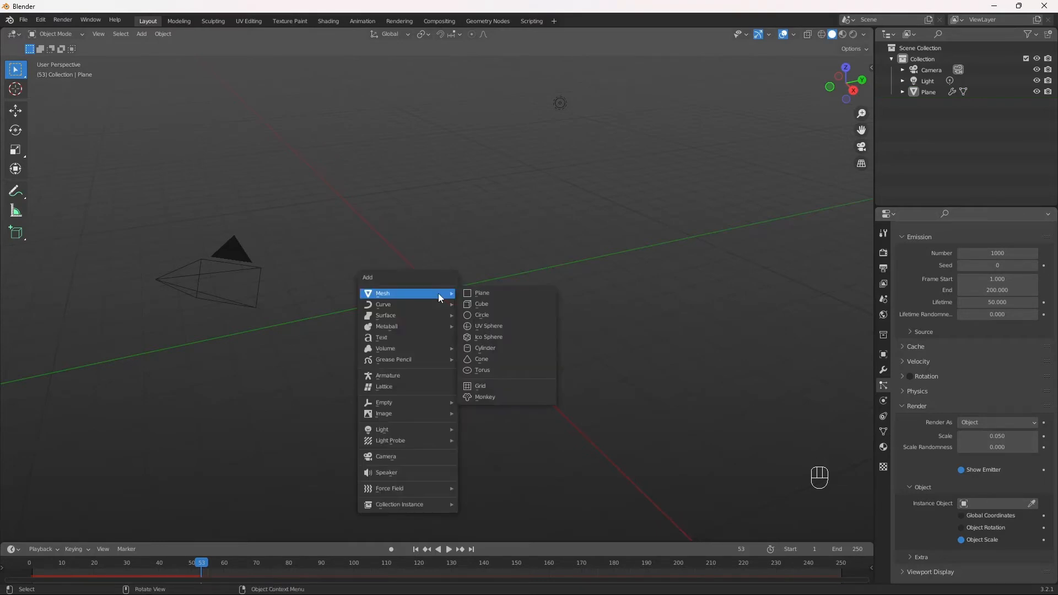
pyautogui.moveTo(507, 326)
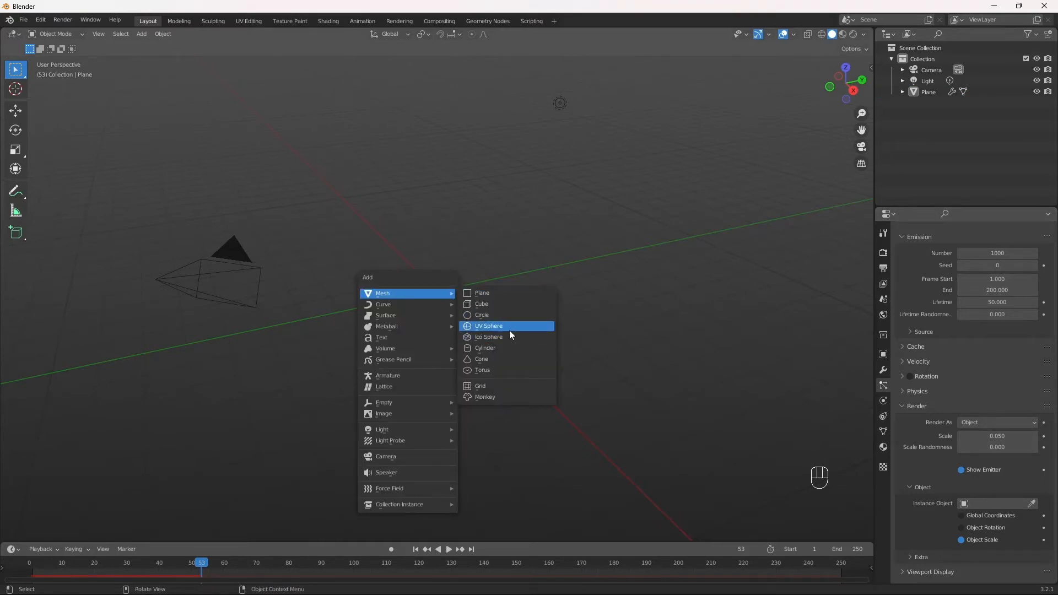
# - Add a UV sphere, stretch it along Z, and edit its geometry into a pointed drop
pyautogui.click(488, 326)
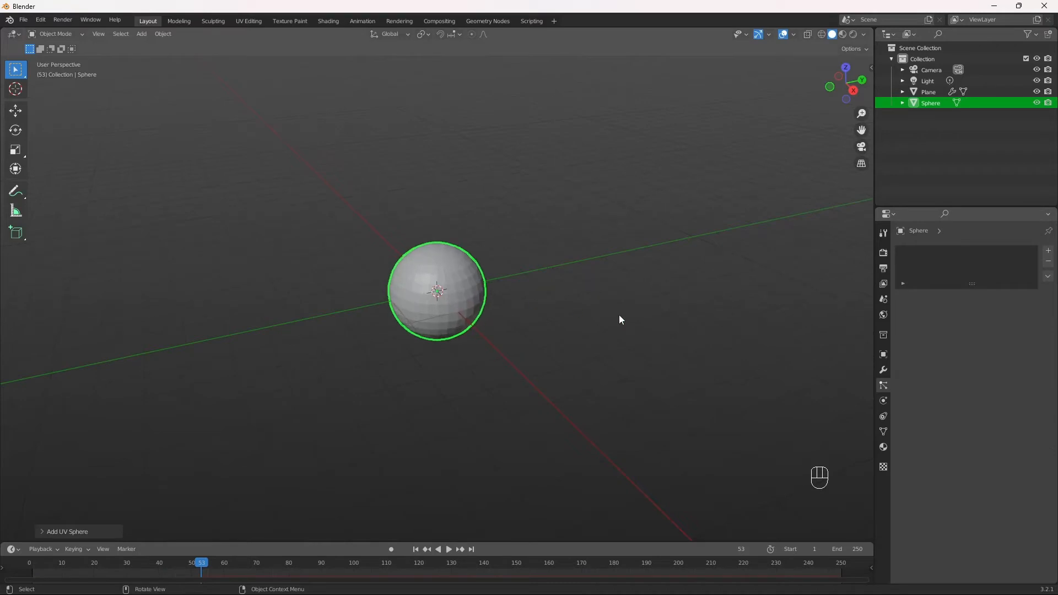
pyautogui.press('s')
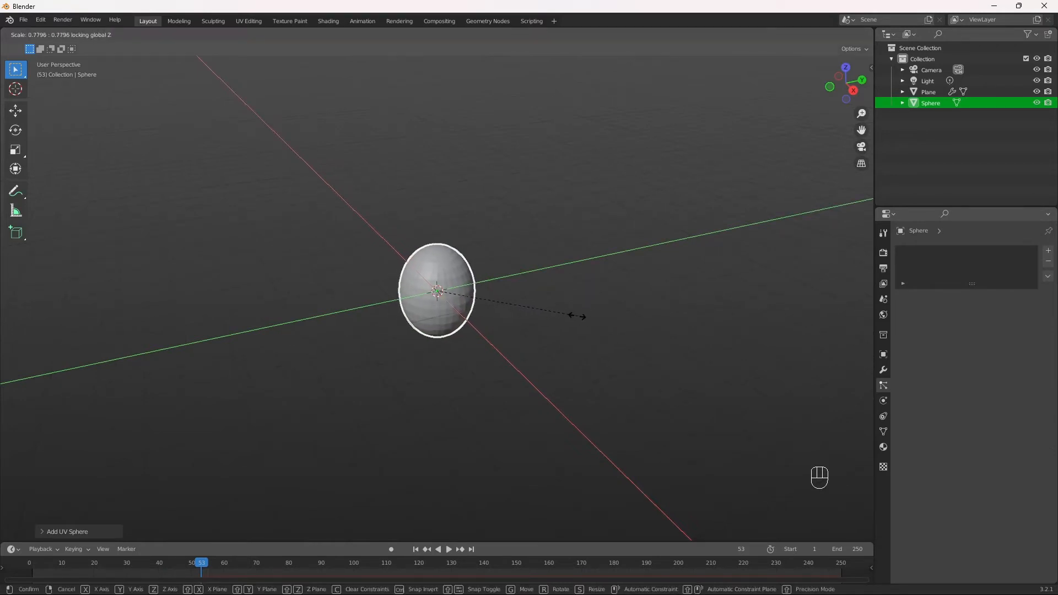
pyautogui.click(438, 291)
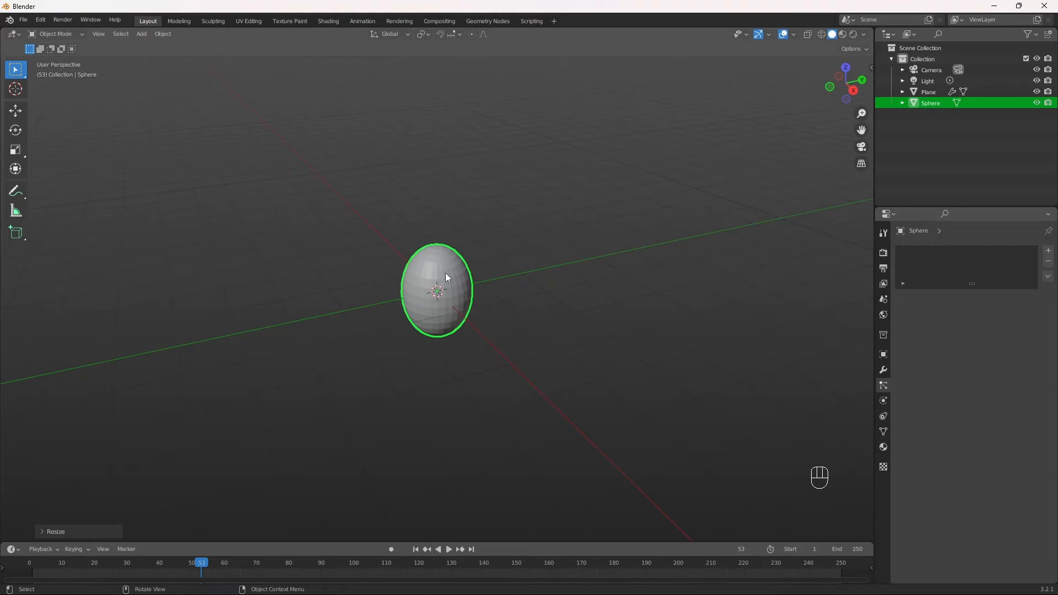
pyautogui.press('Tab')
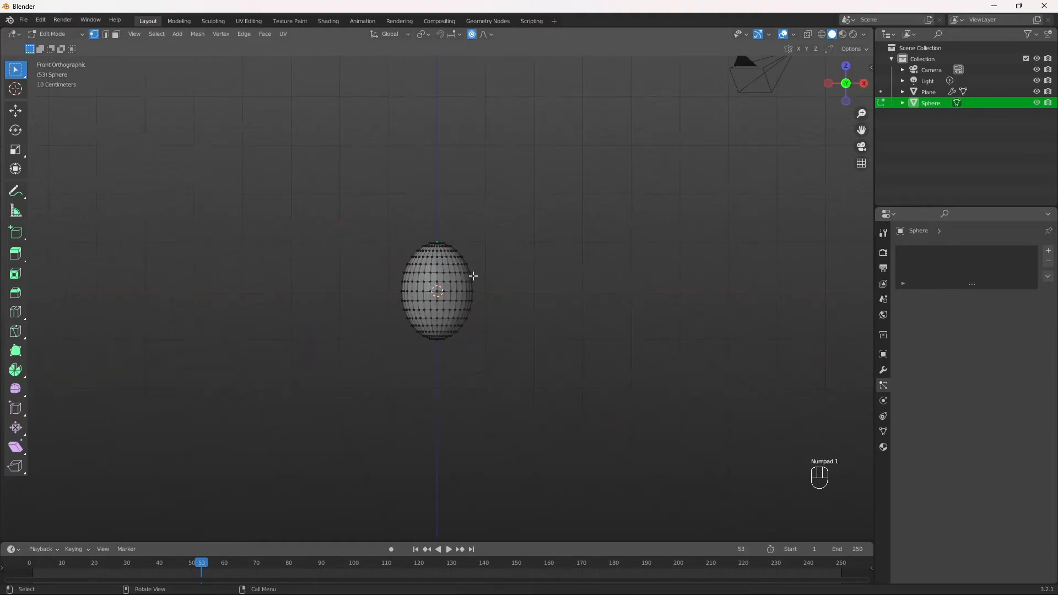
pyautogui.press('g')
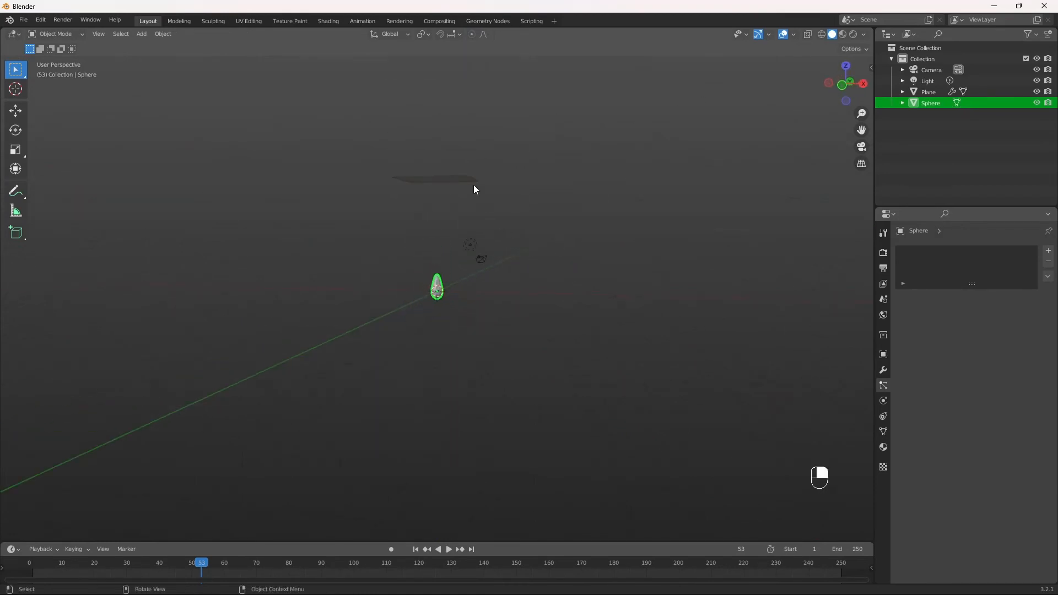
# - Pick the Sphere as the plane's particle Instance Object and zoom in on the drops
pyautogui.click(928, 91)
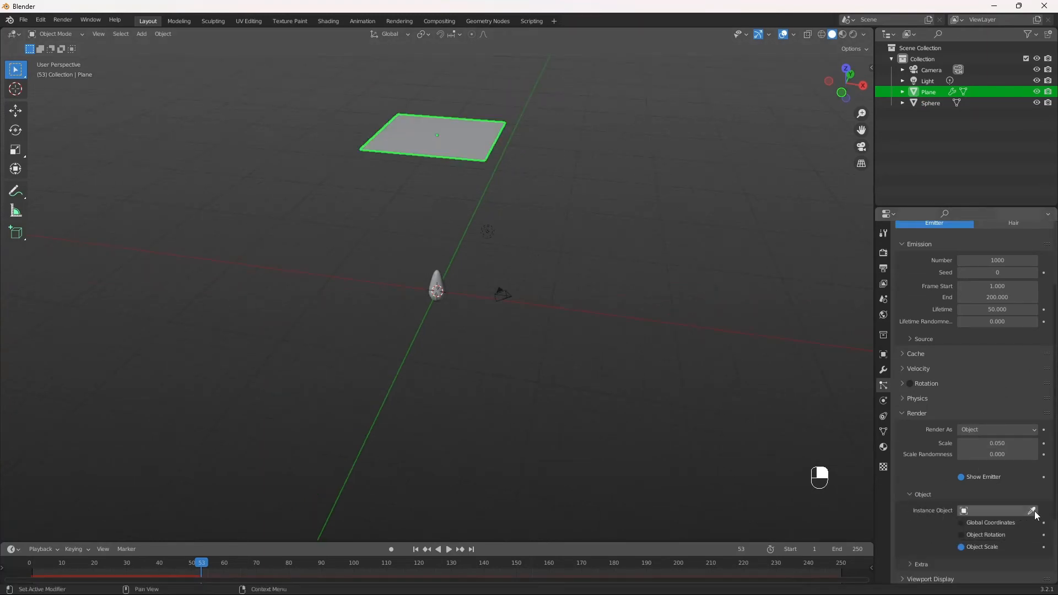
pyautogui.click(994, 510)
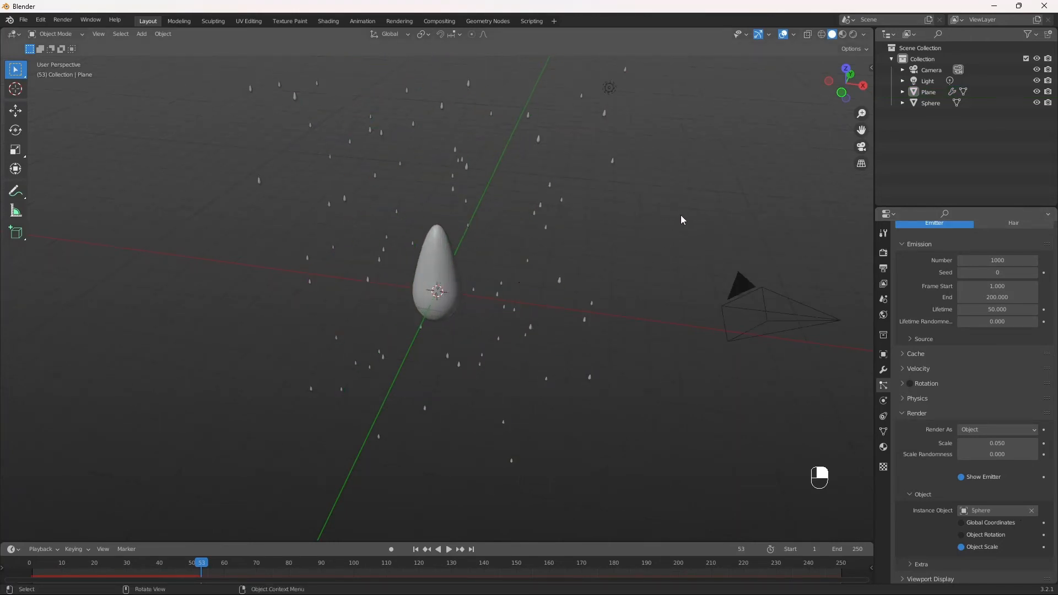
pyautogui.moveTo(682, 219); pyautogui.dragTo(658, 155)
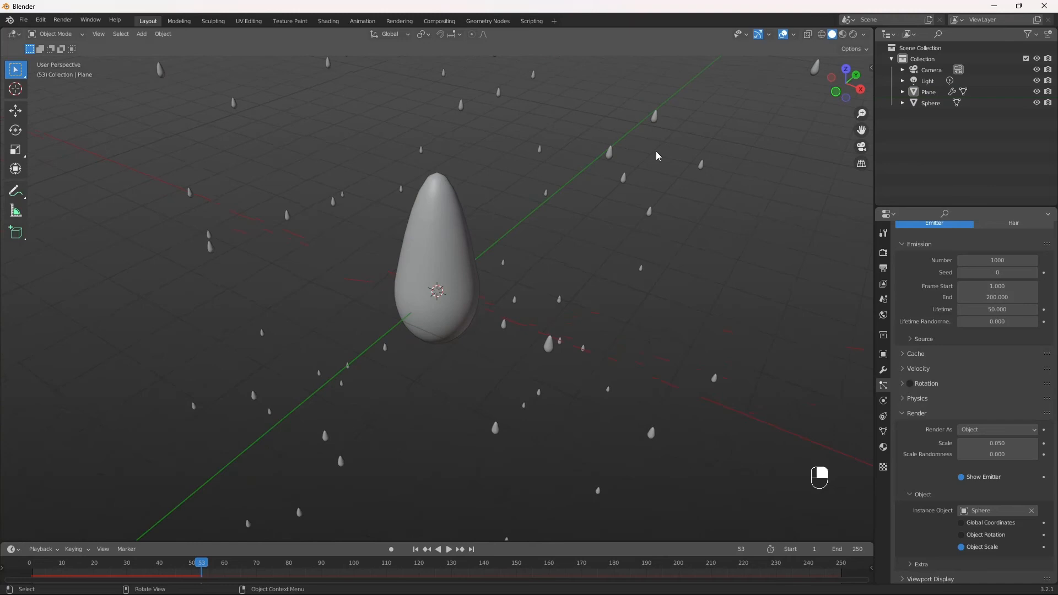
pyautogui.moveTo(561, 370)
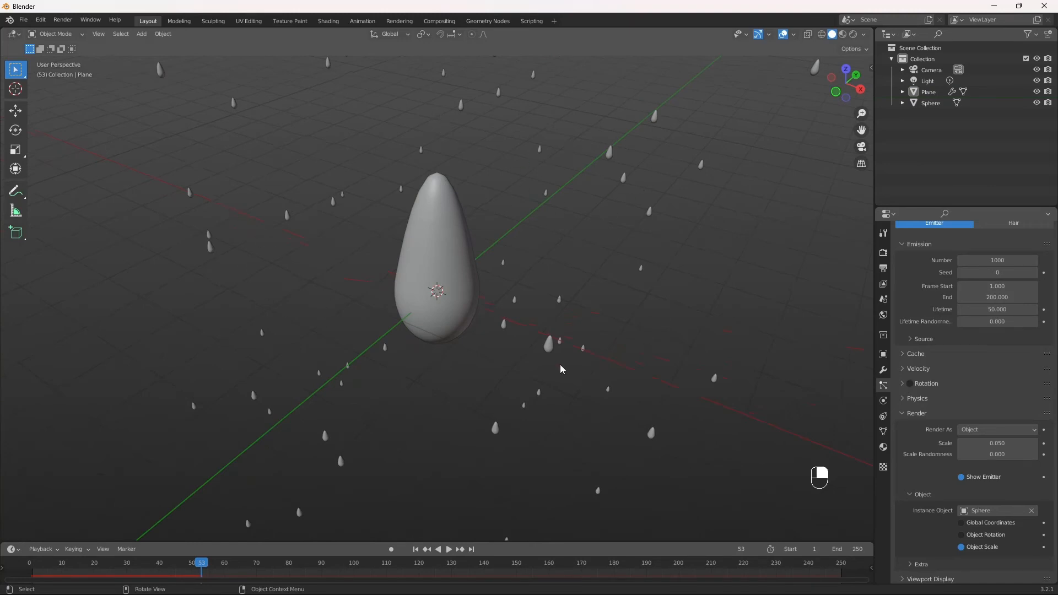
# - Preview the rain, set particle Emission End to frame 250, and replay
pyautogui.press('space')
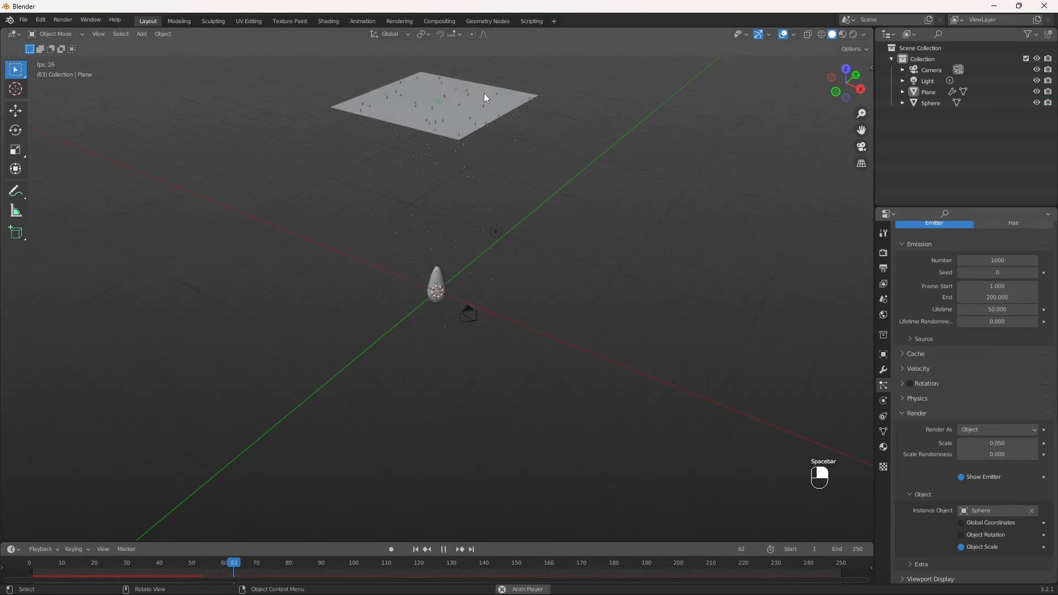
pyautogui.press('space')
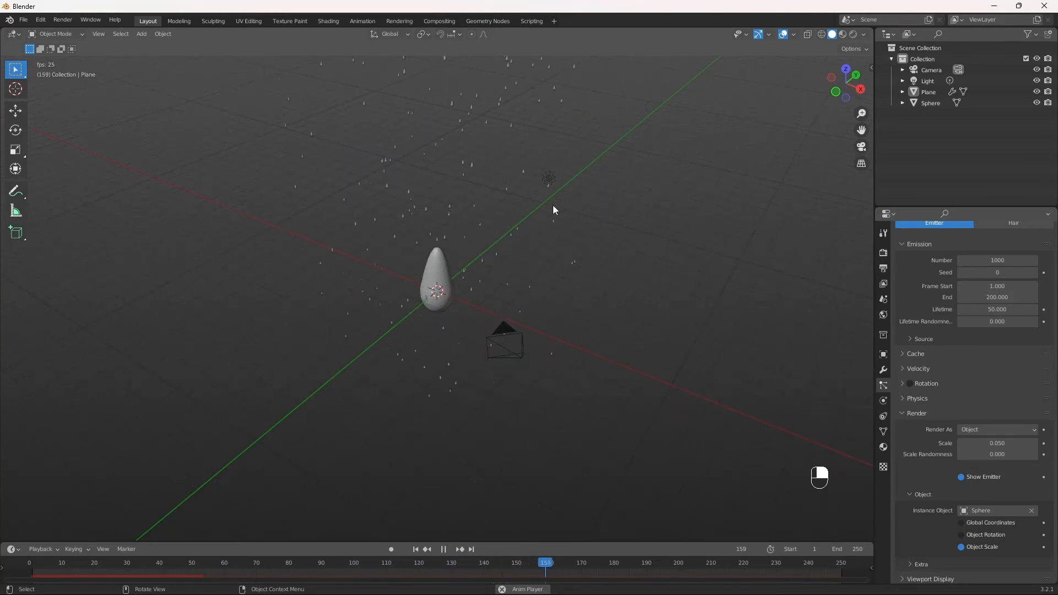
pyautogui.press('space')
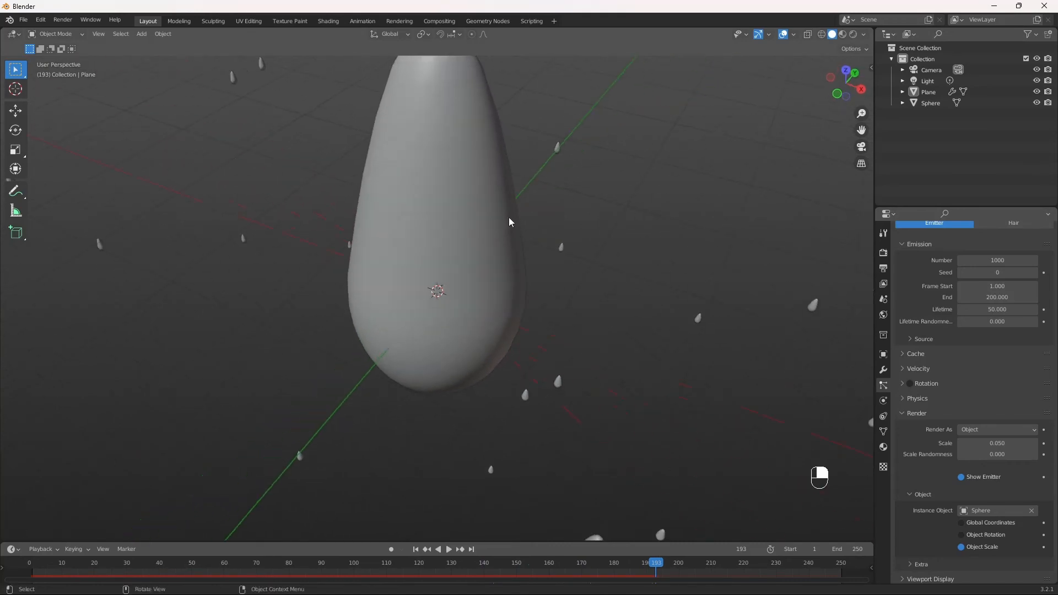
pyautogui.click(997, 297)
pyautogui.write('250.000')
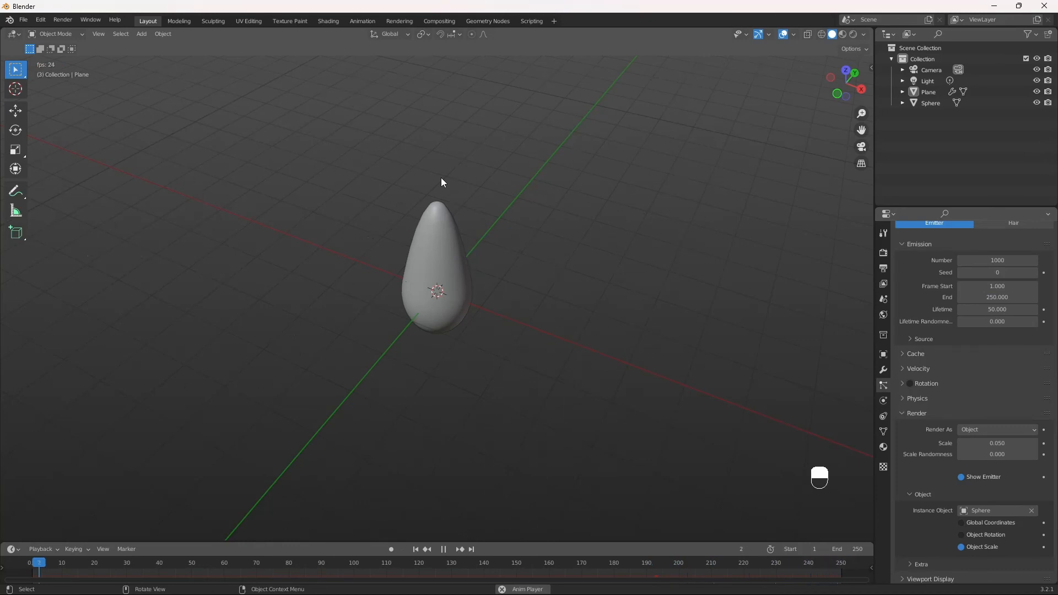
pyautogui.click(443, 549)
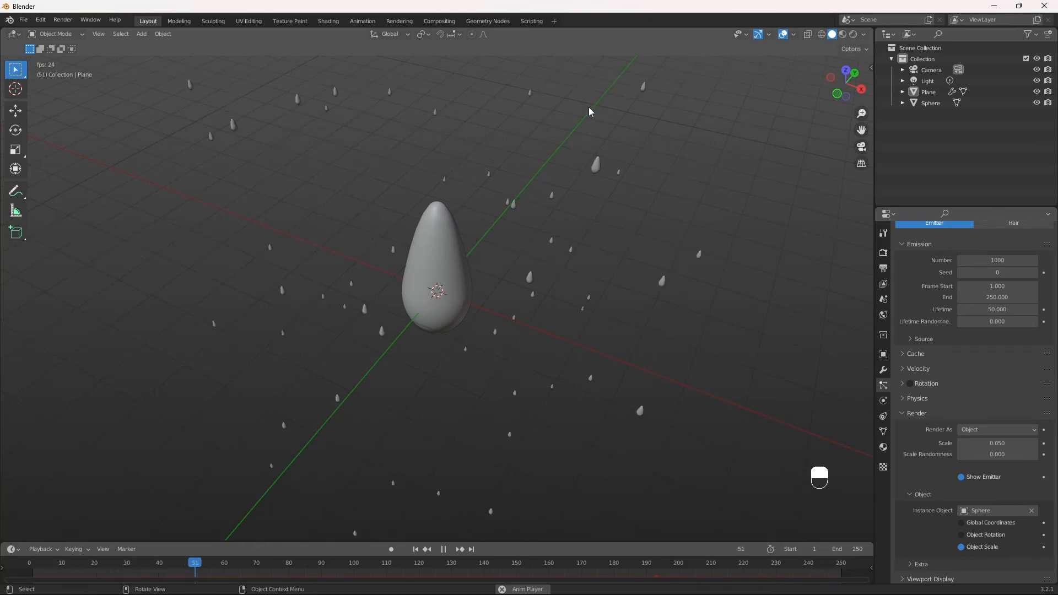